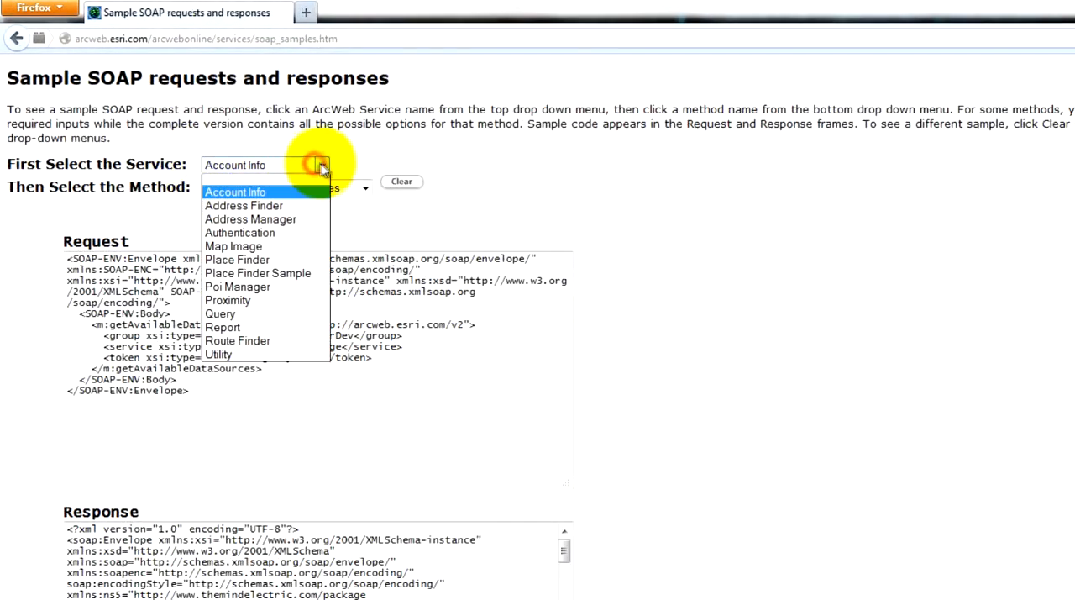
Step: Select the Address Finder service and its findAddress (houseNumber) method to show the sample SOAP XML
left_click(243, 205)
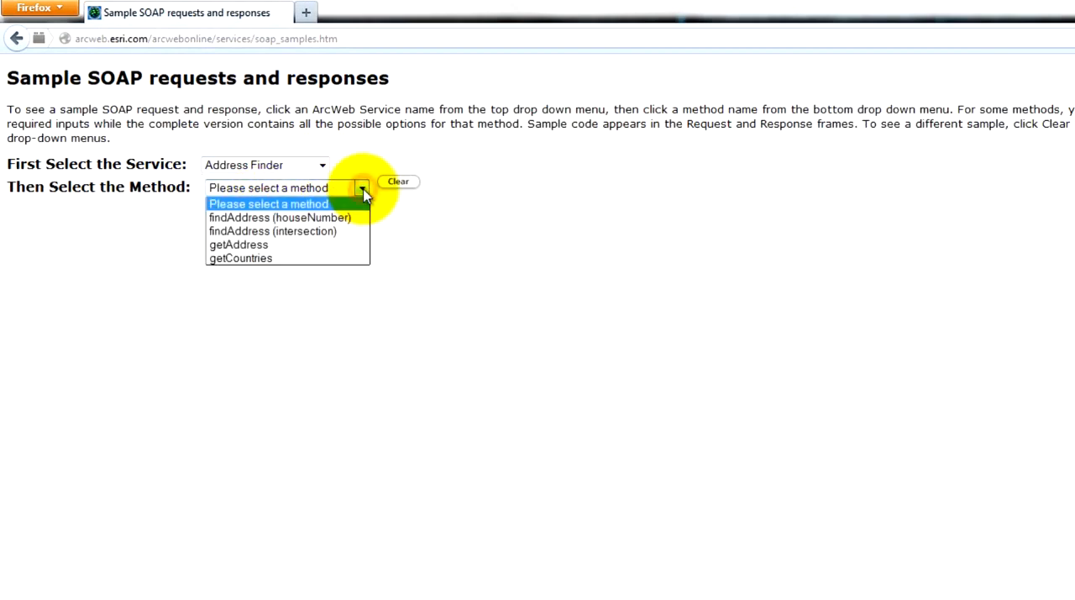
mouse_move(279, 218)
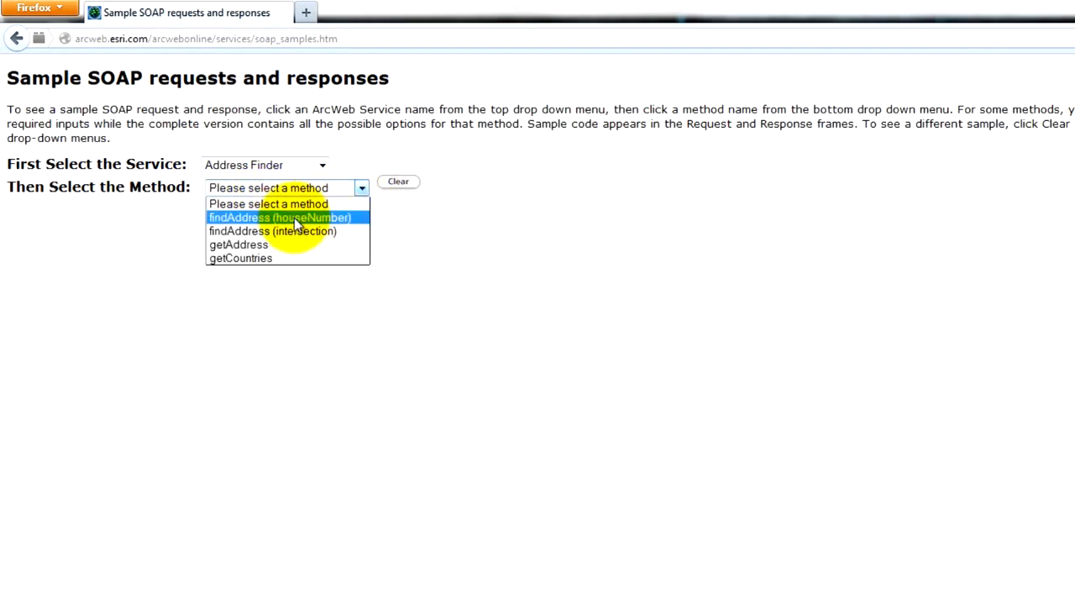
left_click(279, 218)
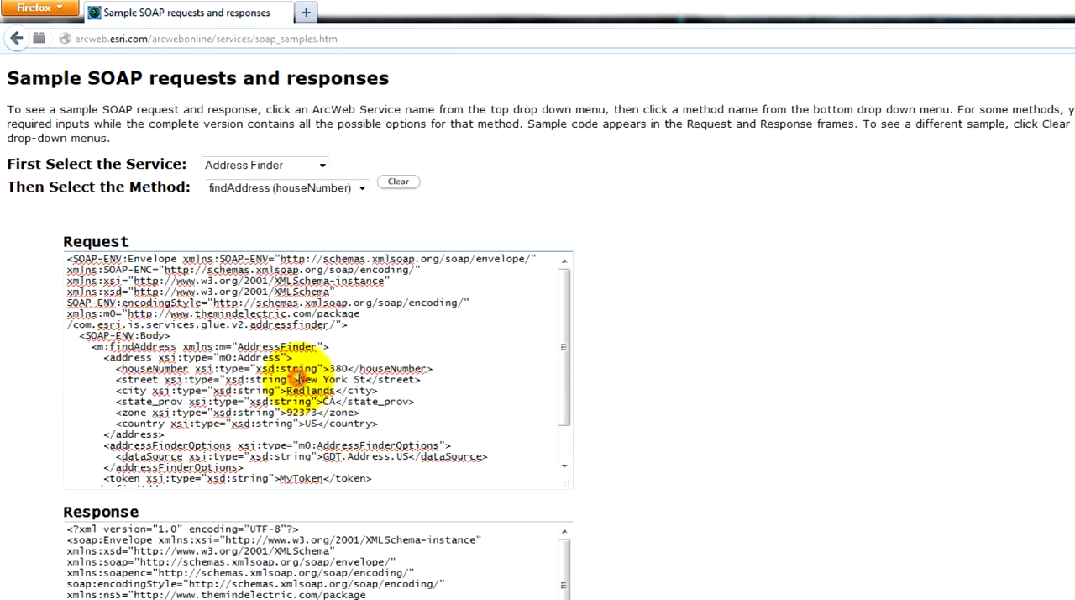
double_click(333, 379)
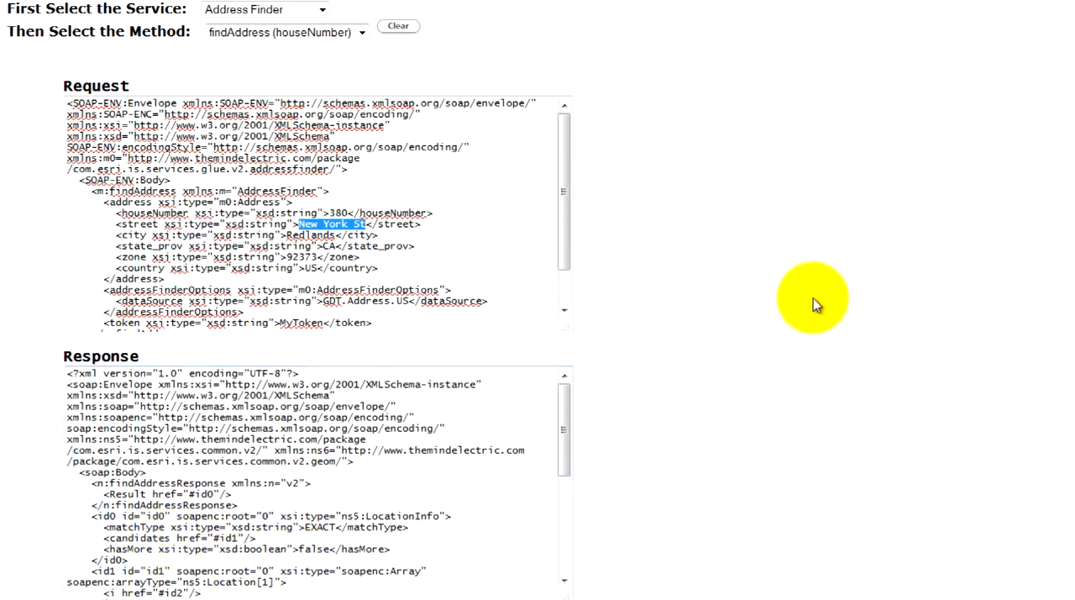
mouse_move(877, 289)
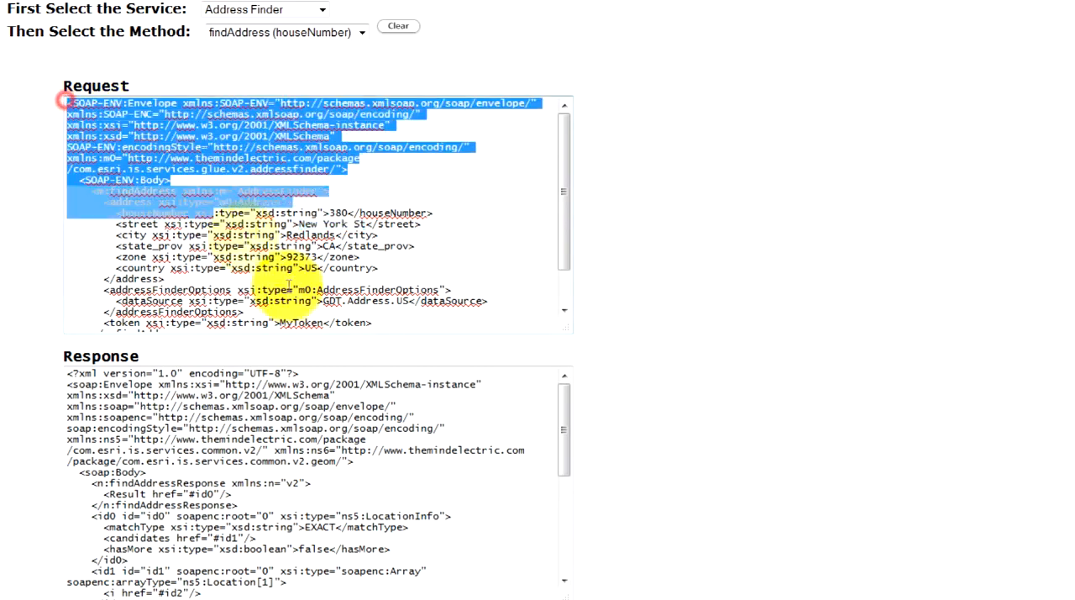
left_click(390, 323)
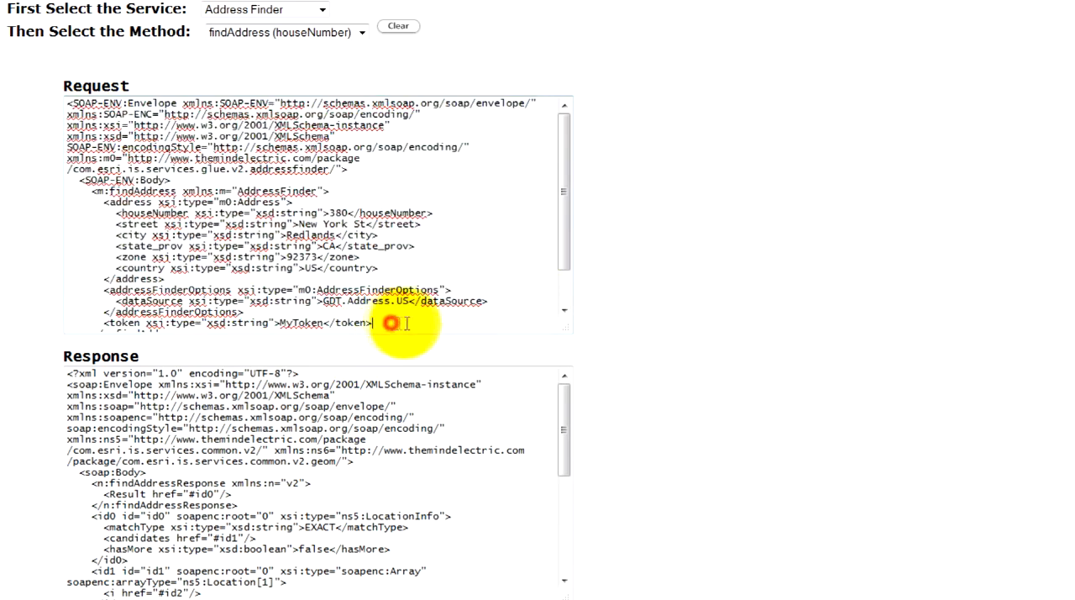